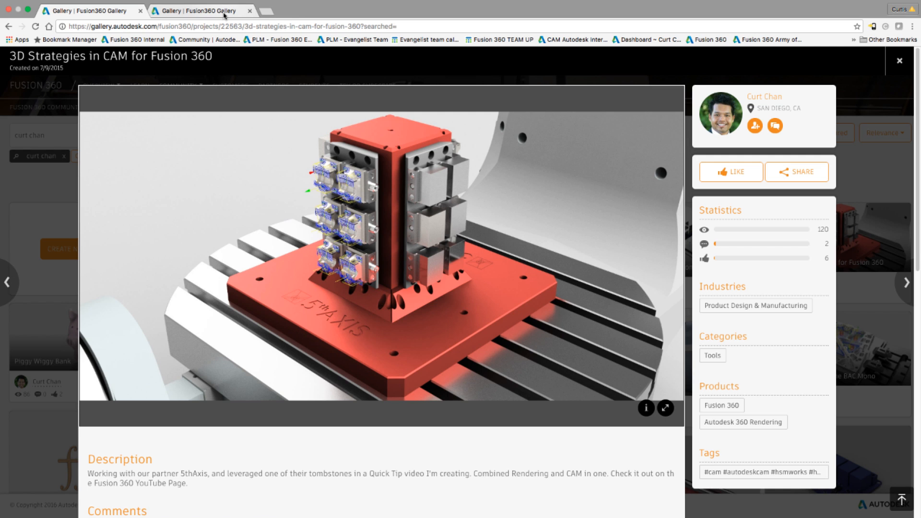
Browse the Orange Vise & BAC Mono gallery renders, ending on vises mounted on a machine bed.
{"action": "left_click", "coordinate": [913, 282]}
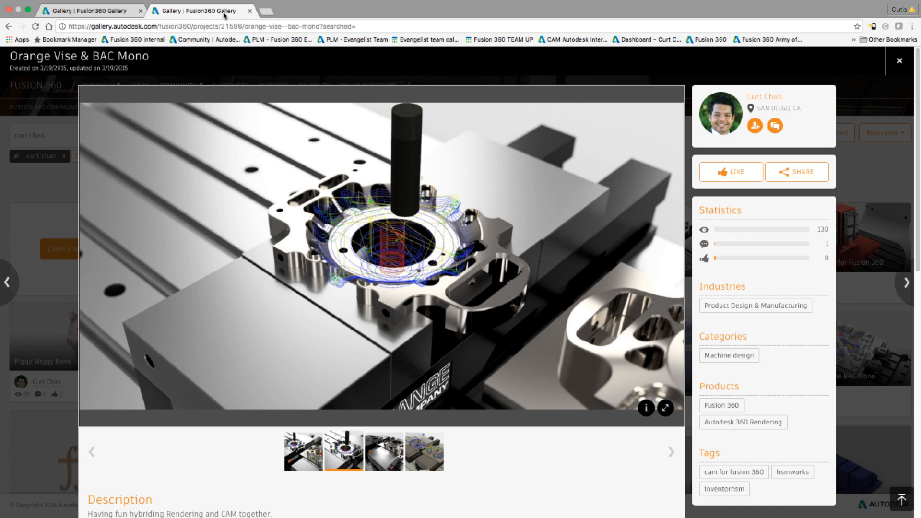
{"action": "mouse_move", "coordinate": [416, 444]}
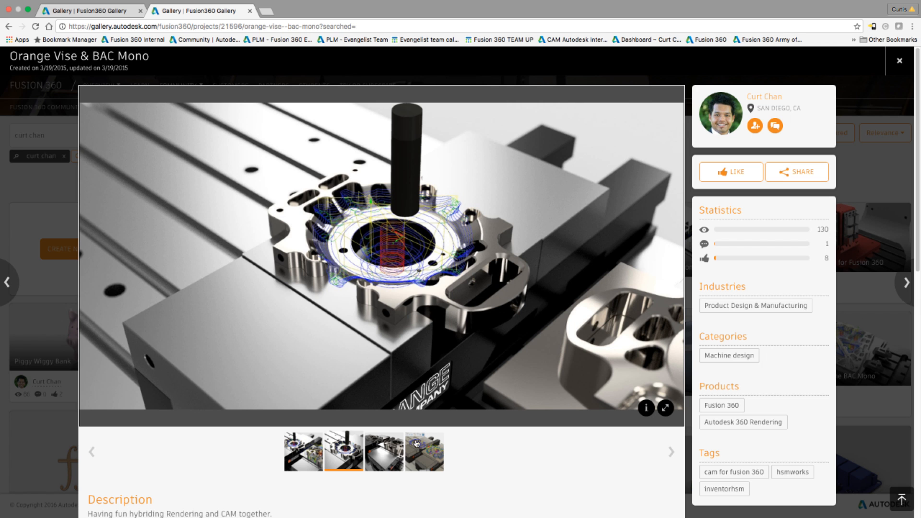
{"action": "left_click", "coordinate": [384, 451]}
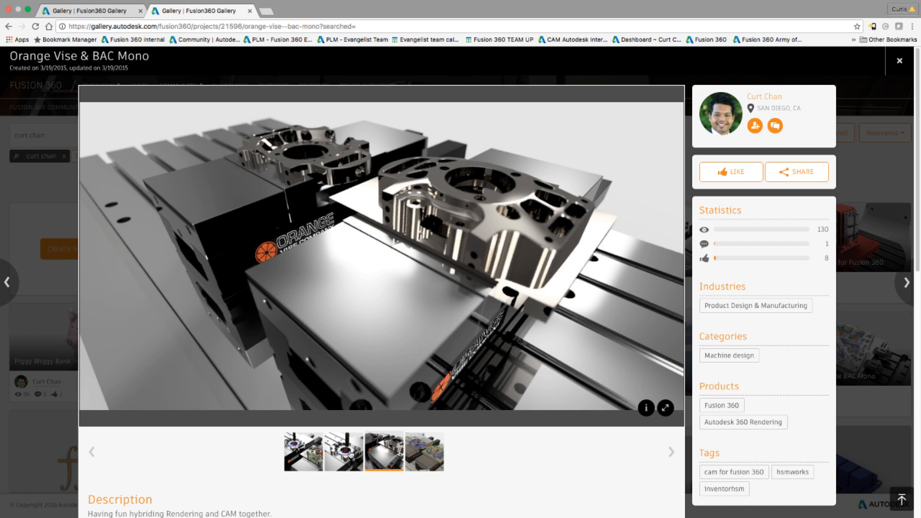
{"action": "left_click", "coordinate": [344, 451]}
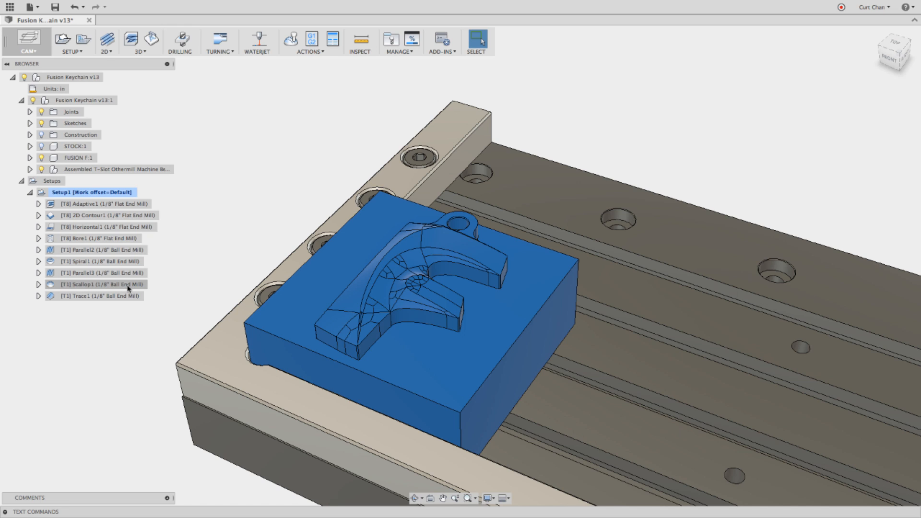
Display the Scallop1, Parallel3 and Parallel2 toolpaths together in the browser.
{"action": "left_click", "coordinate": [99, 285]}
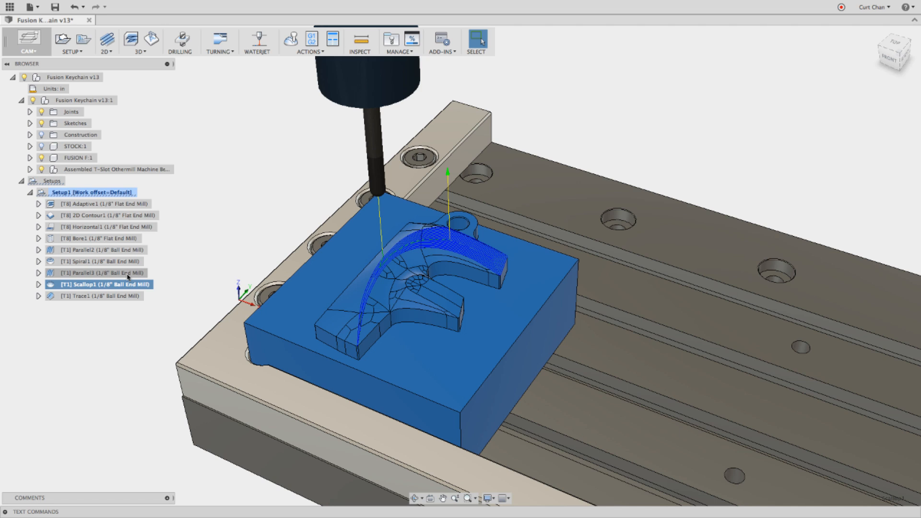
{"action": "left_click", "coordinate": [103, 272]}
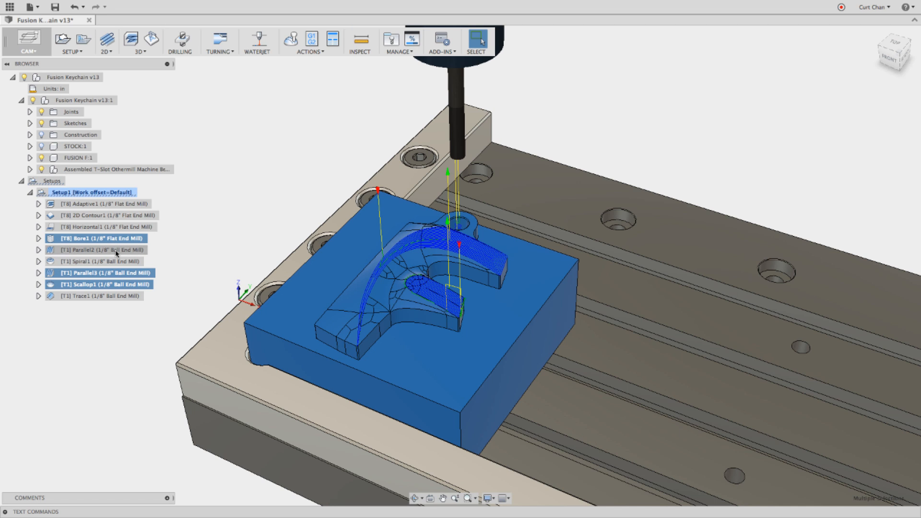
{"action": "left_click", "coordinate": [103, 249]}
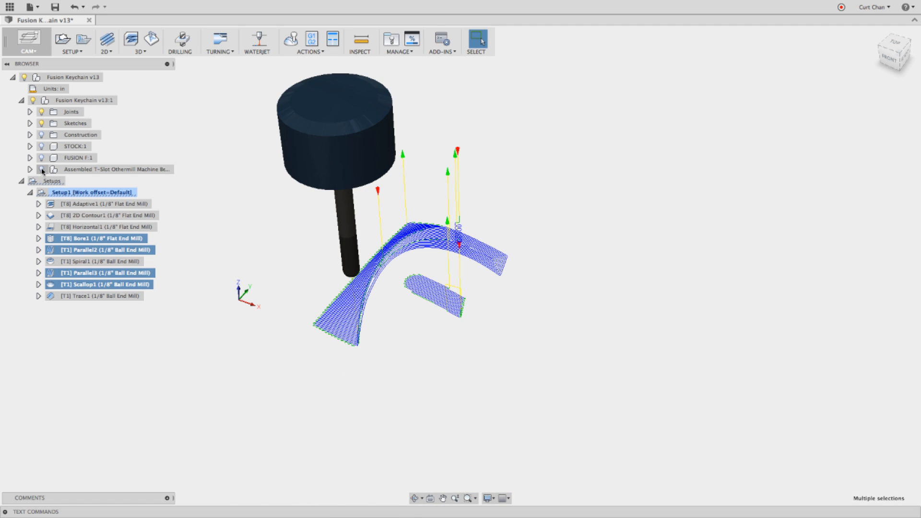
Capture the toolpath view as a 1920×1080 transparent PNG saved to the Desktop.
{"action": "left_click", "coordinate": [38, 7]}
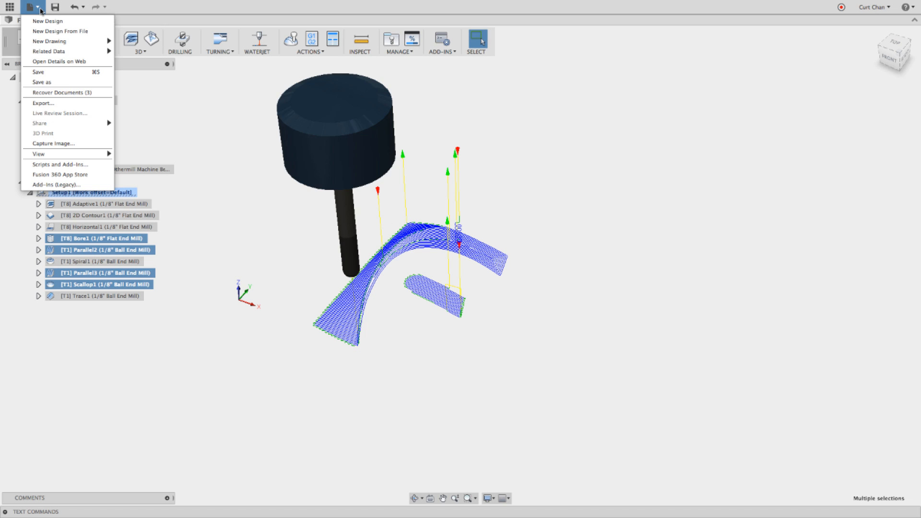
{"action": "mouse_move", "coordinate": [53, 143]}
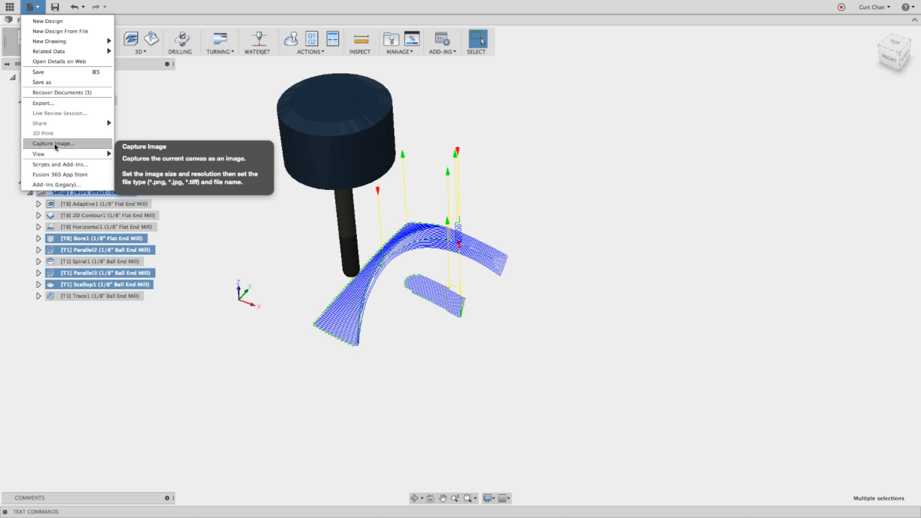
{"action": "left_click", "coordinate": [52, 144]}
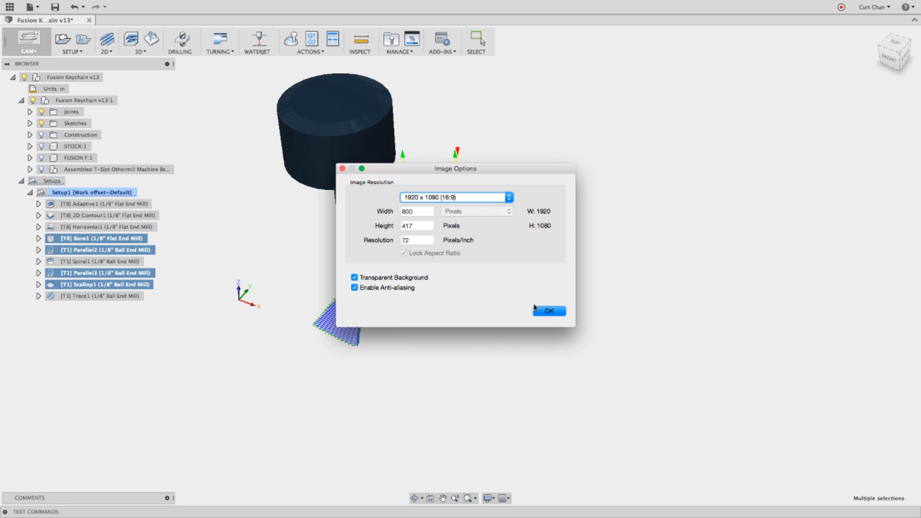
{"action": "left_click", "coordinate": [547, 311]}
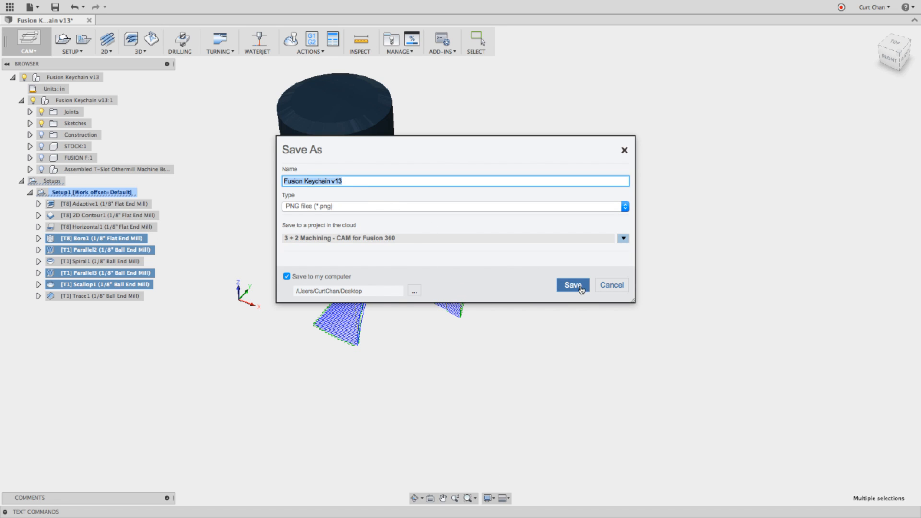
{"action": "left_click", "coordinate": [571, 285]}
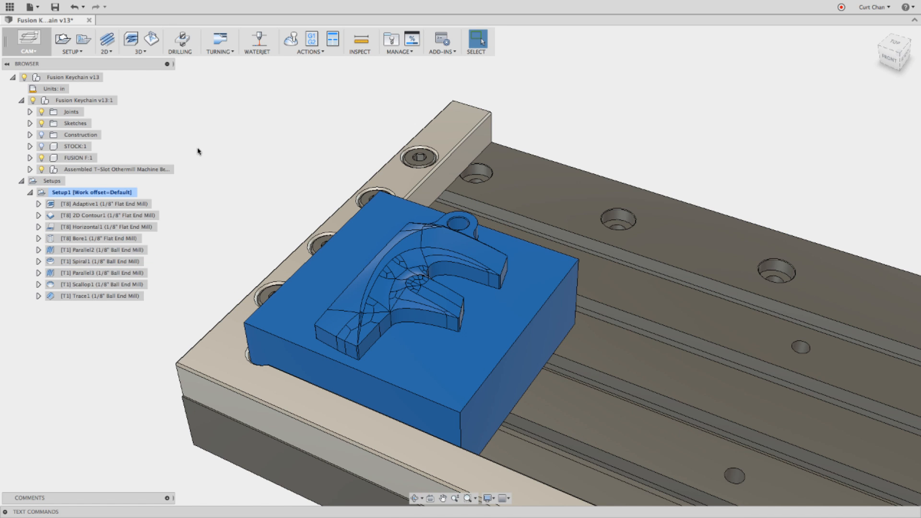
Switch to the Render workspace and toggle an in-canvas render preview on and off.
{"action": "left_click", "coordinate": [28, 42]}
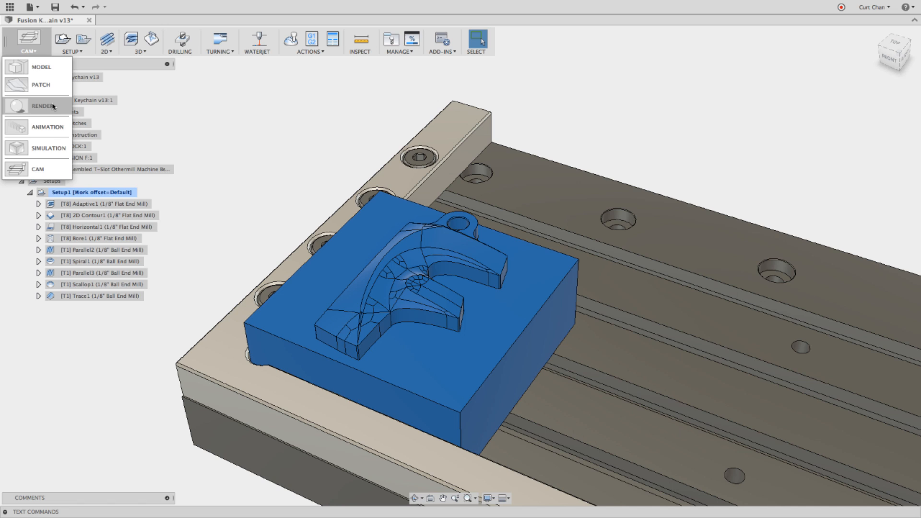
{"action": "left_click", "coordinate": [42, 106]}
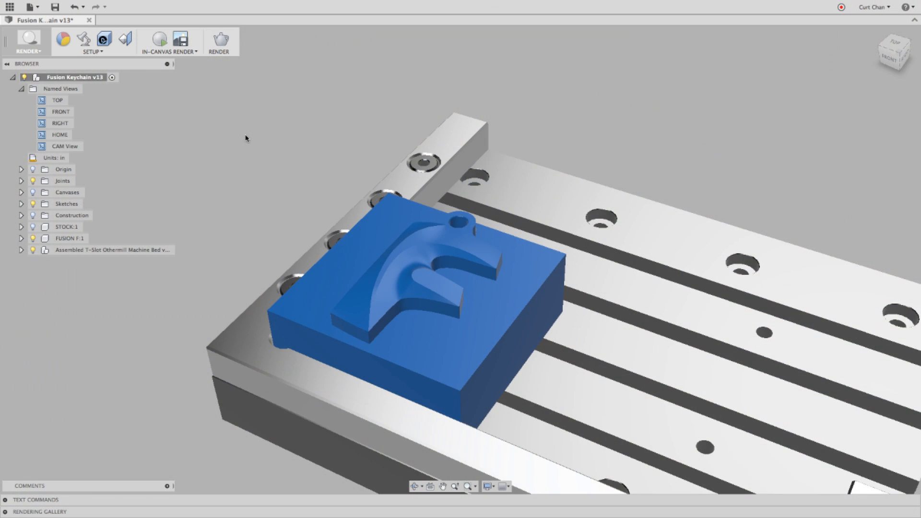
{"action": "mouse_move", "coordinate": [159, 39]}
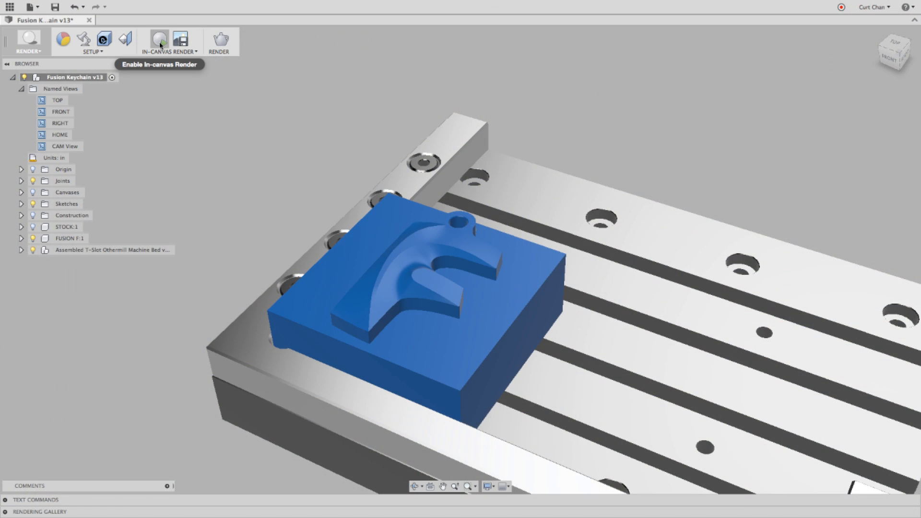
{"action": "left_click", "coordinate": [159, 40]}
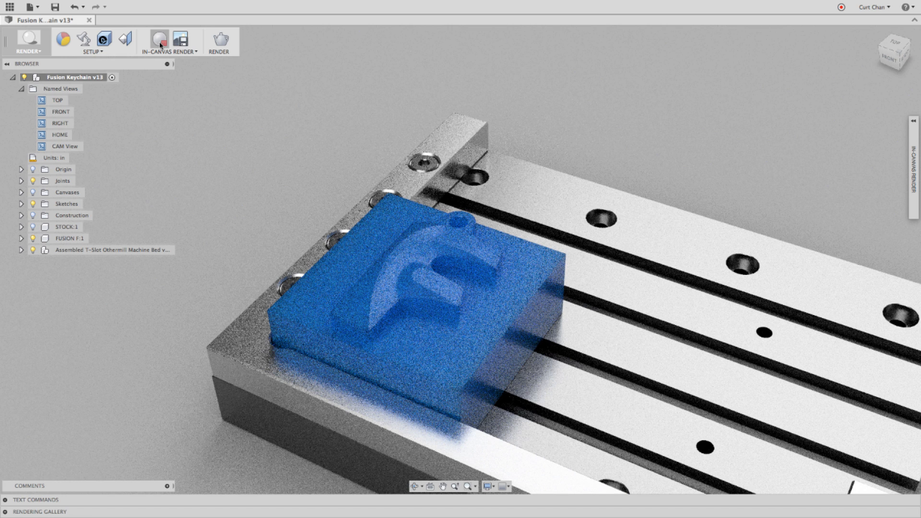
{"action": "left_click", "coordinate": [159, 40]}
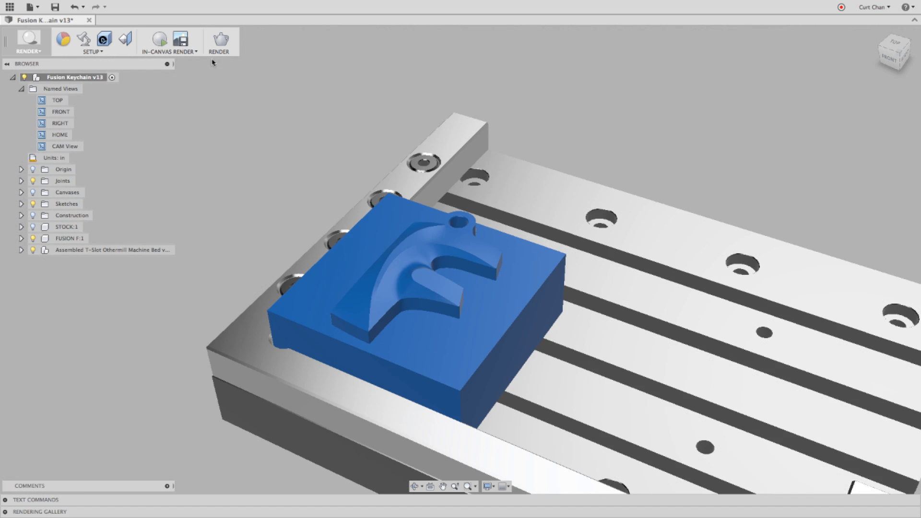
{"action": "mouse_move", "coordinate": [219, 39]}
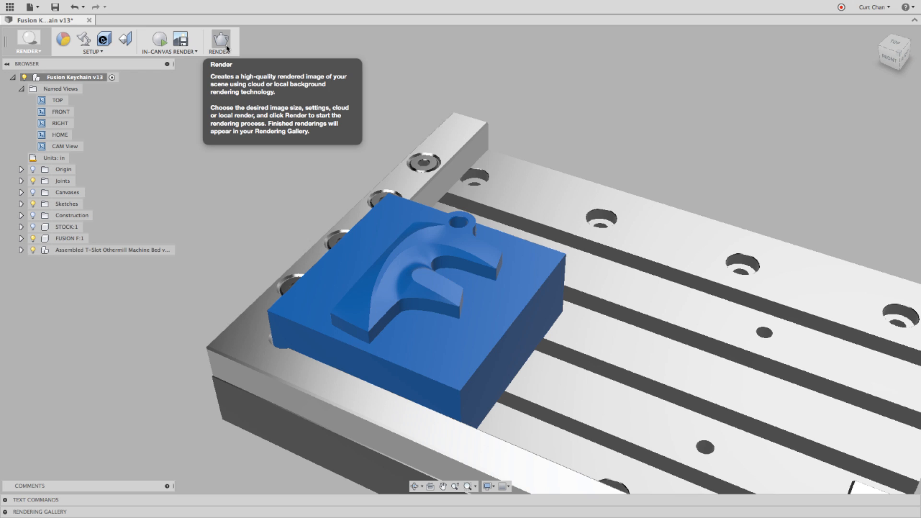
Submit a 16:9 widescreen 1920×1080 final-quality cloud render of the keychain scene.
{"action": "left_click", "coordinate": [219, 38]}
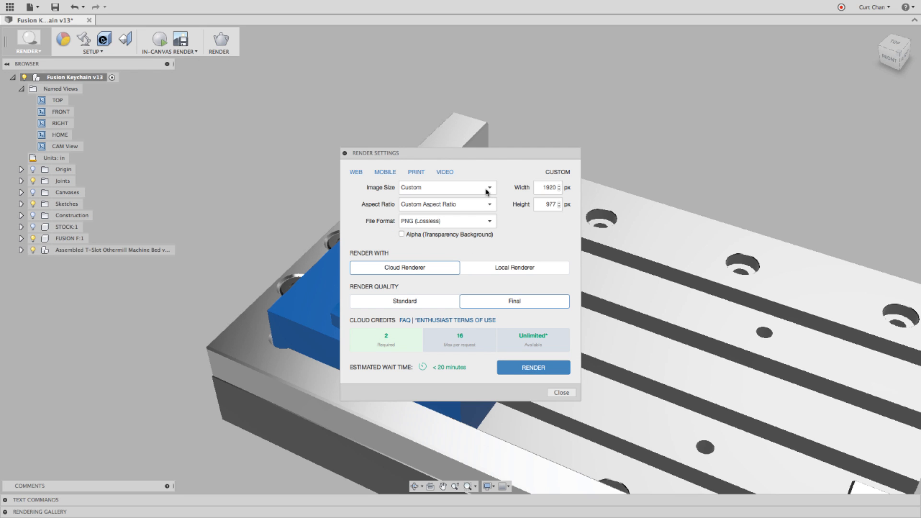
{"action": "left_click", "coordinate": [490, 204]}
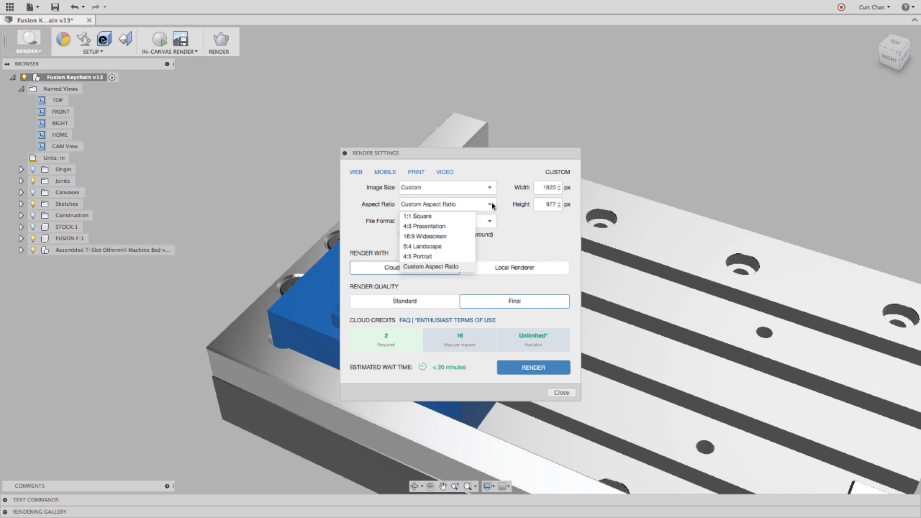
{"action": "left_click", "coordinate": [424, 236]}
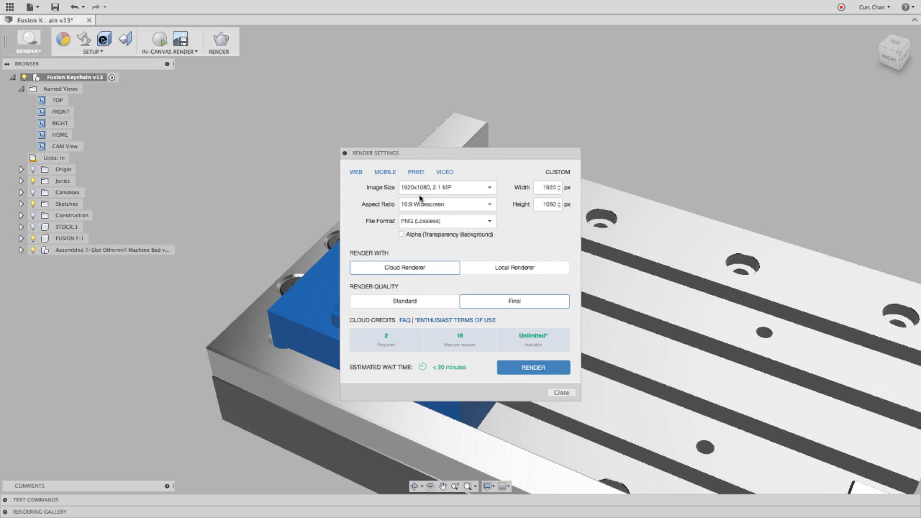
{"action": "mouse_move", "coordinate": [408, 346]}
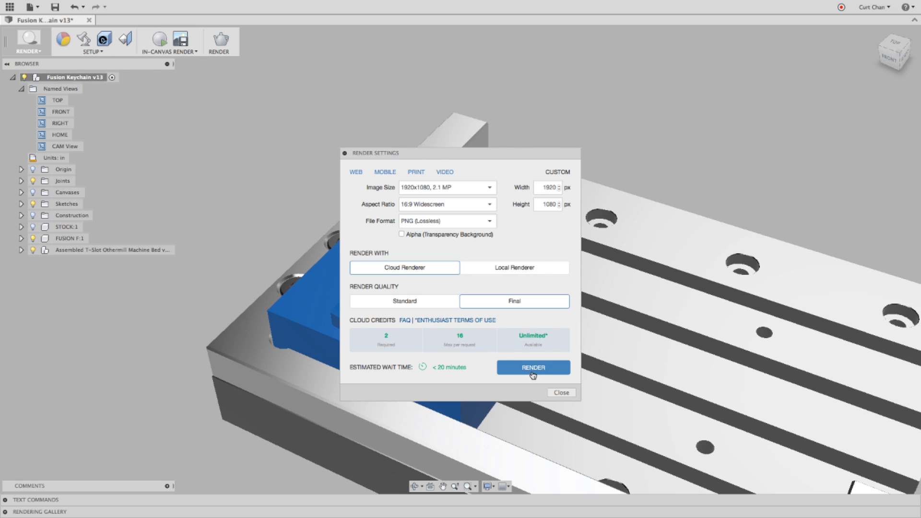
{"action": "left_click", "coordinate": [532, 367]}
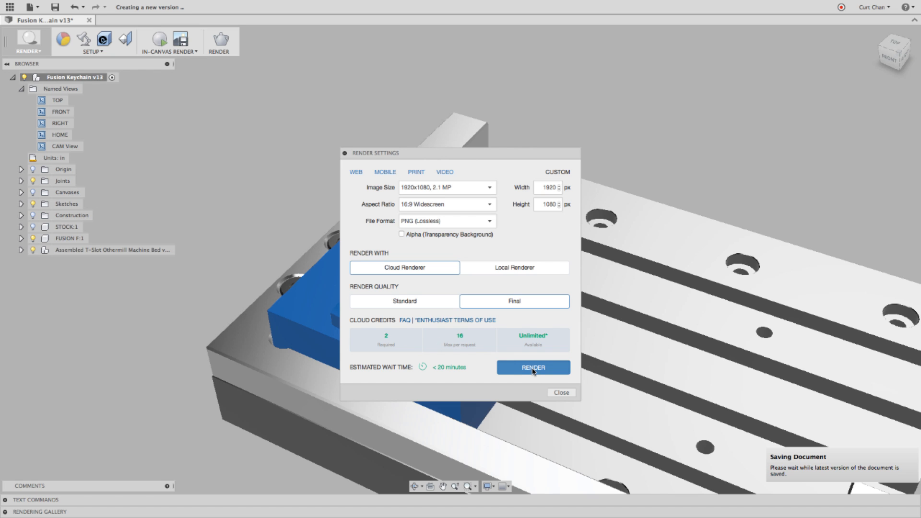
{"action": "left_click", "coordinate": [532, 367]}
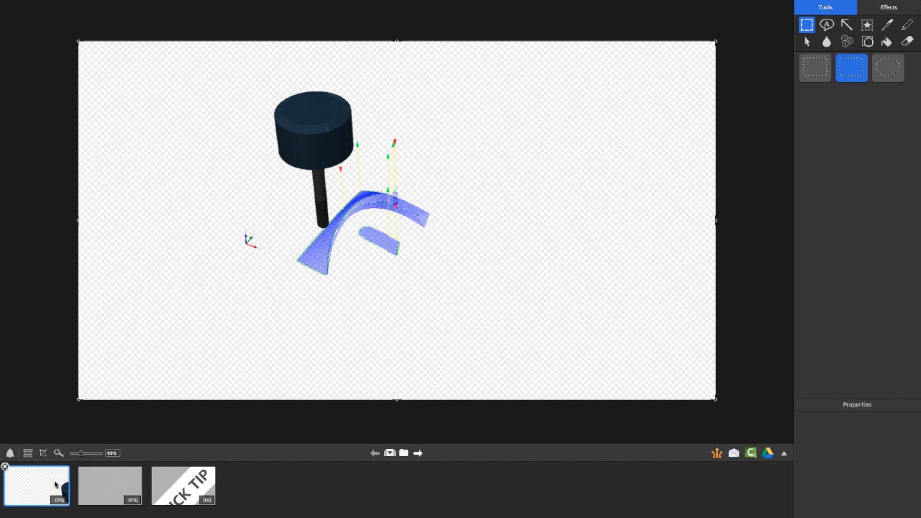
Paste the transparent toolpath image onto the render and drag it over the keychain stock.
{"action": "left_click", "coordinate": [109, 485]}
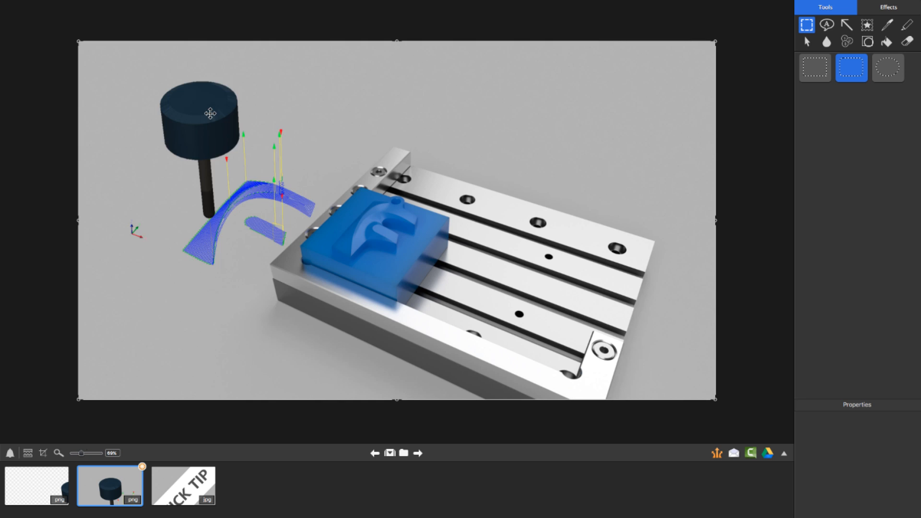
{"action": "left_click_drag", "start_coordinate": [209, 112], "coordinate": [307, 126]}
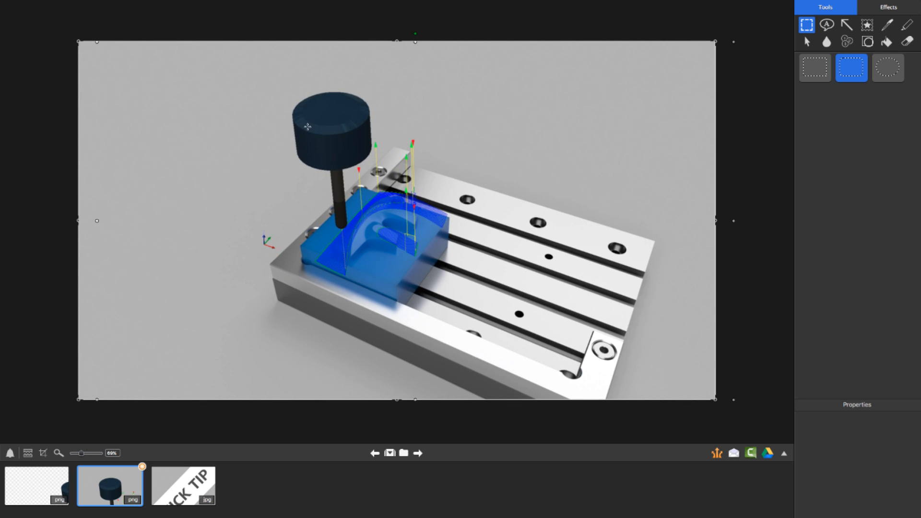